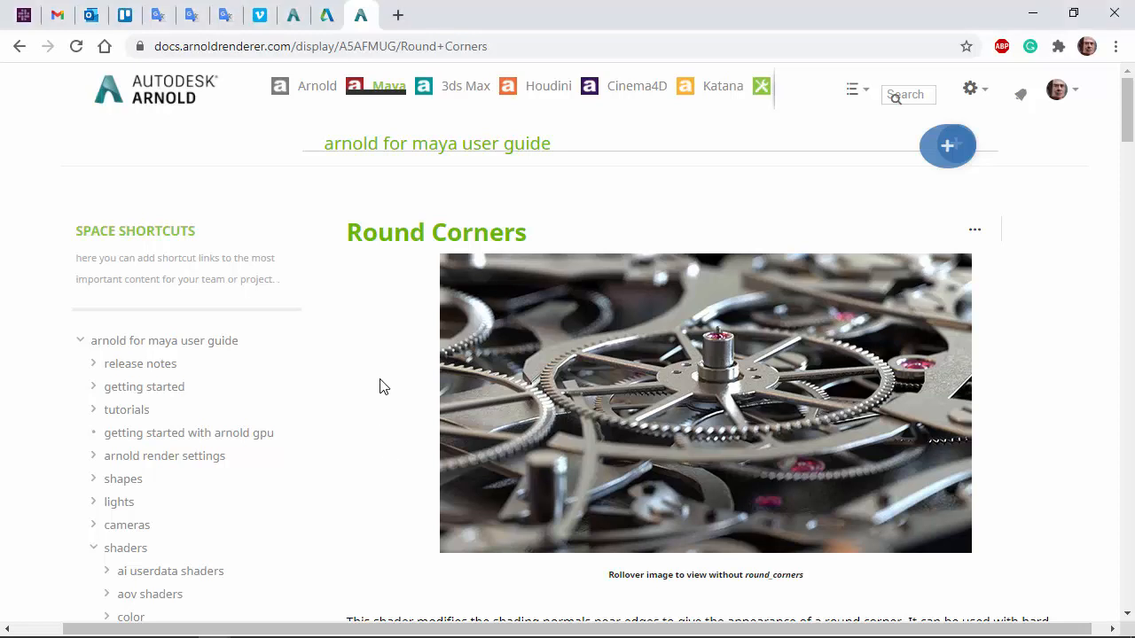
mouse_move(379, 381)
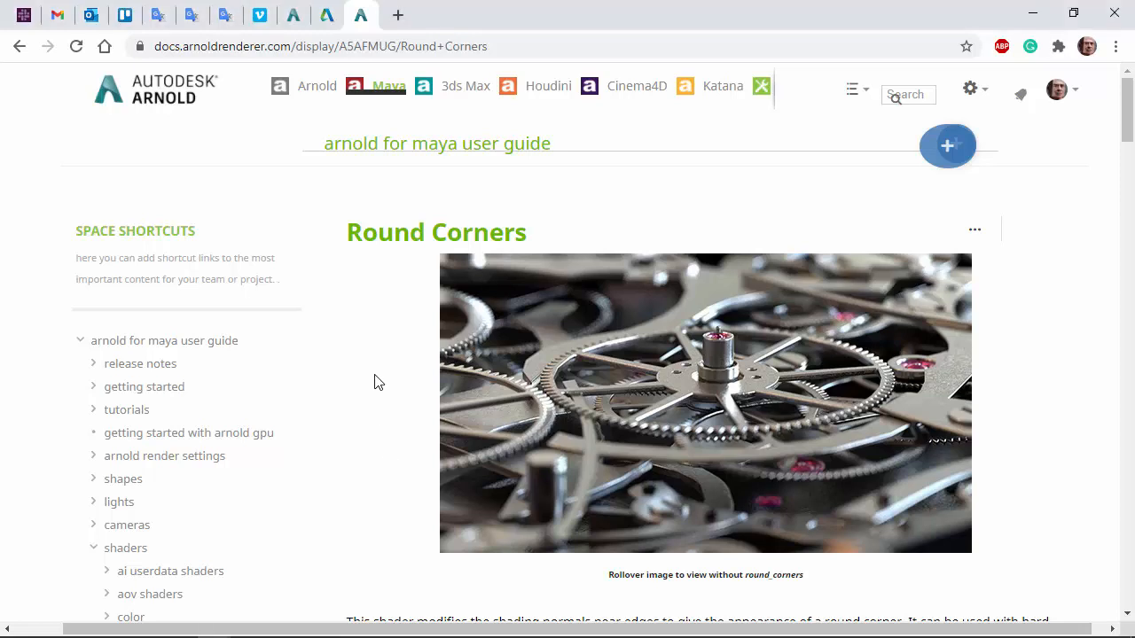
Step: Review the documentation notes on round corners and unmodeled beveled edges
scroll("down", 3)
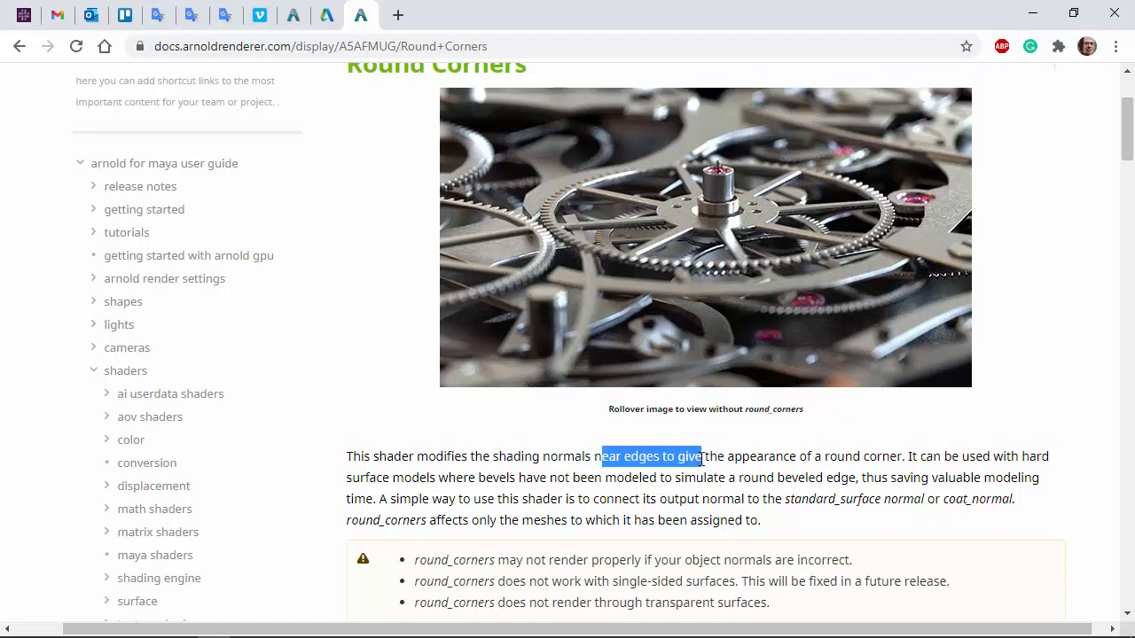
left_click_drag(601, 455, 897, 455)
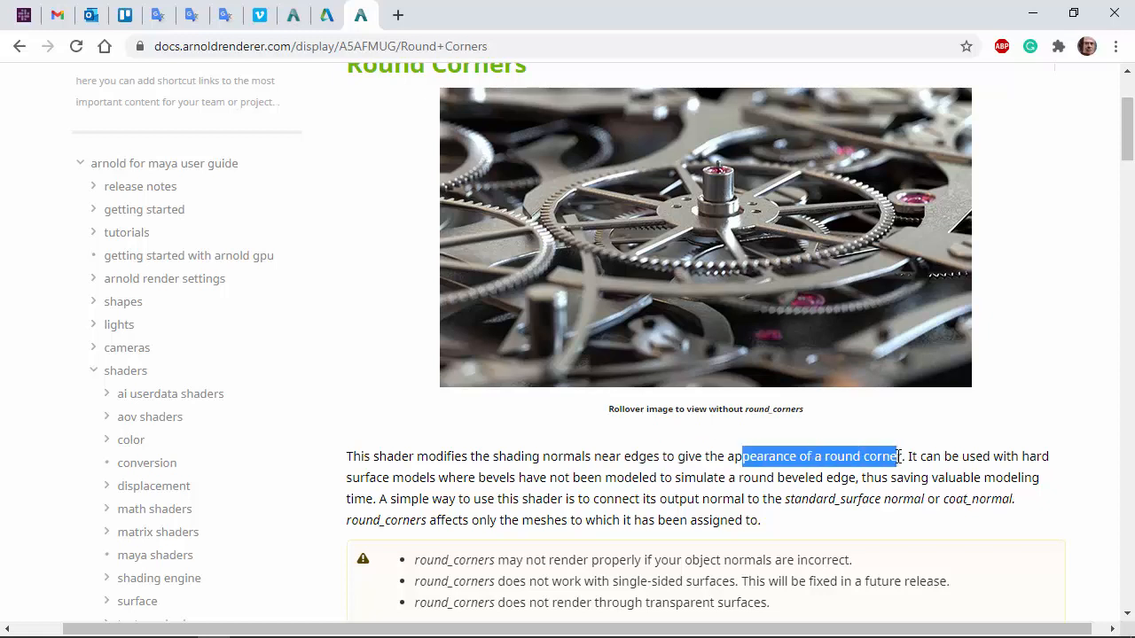
left_click(585, 512)
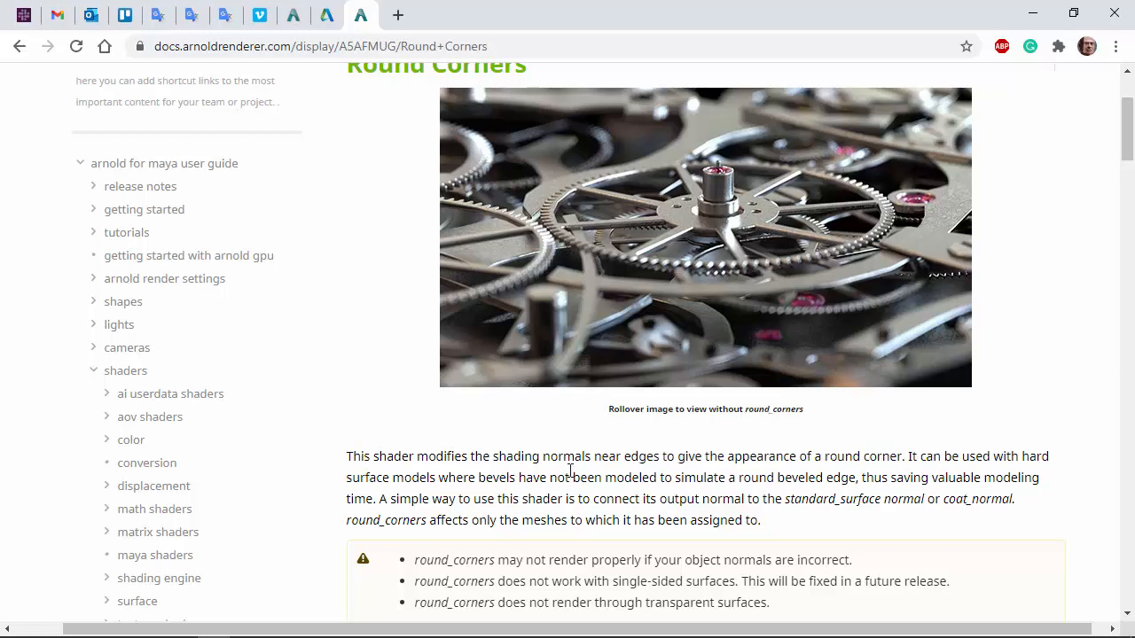
left_click_drag(534, 477, 856, 476)
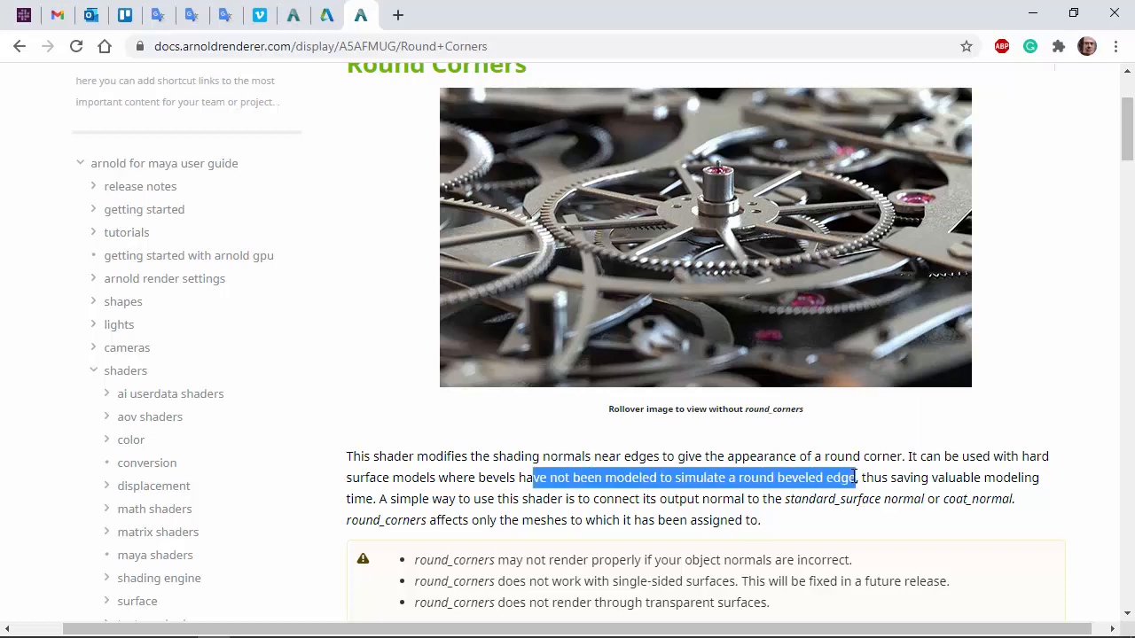
scroll("up", 3)
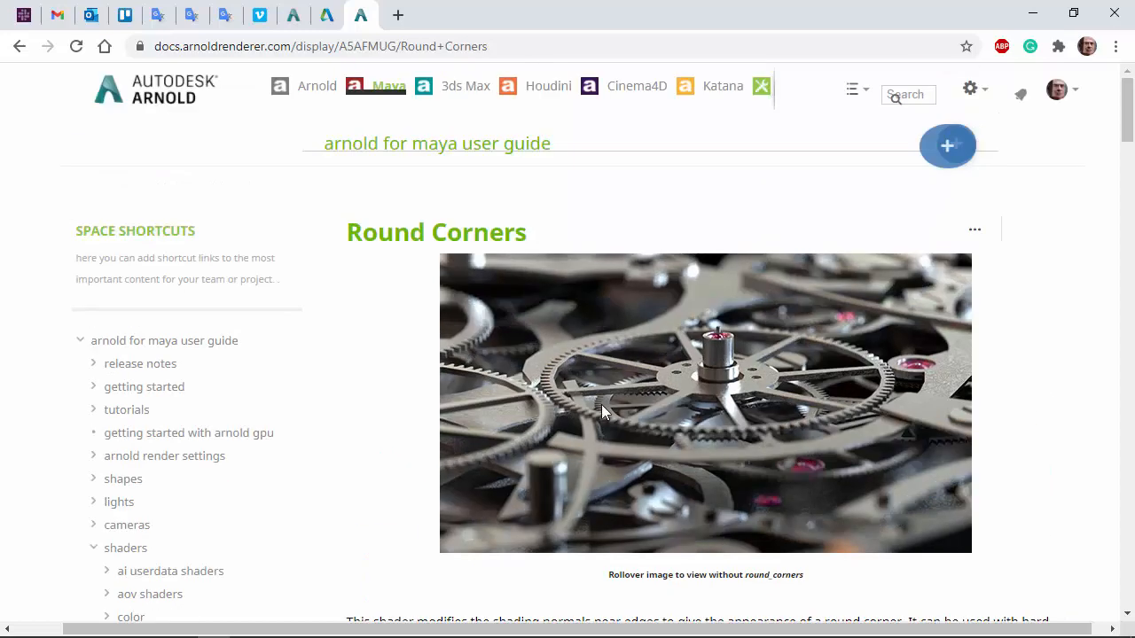
mouse_move(669, 414)
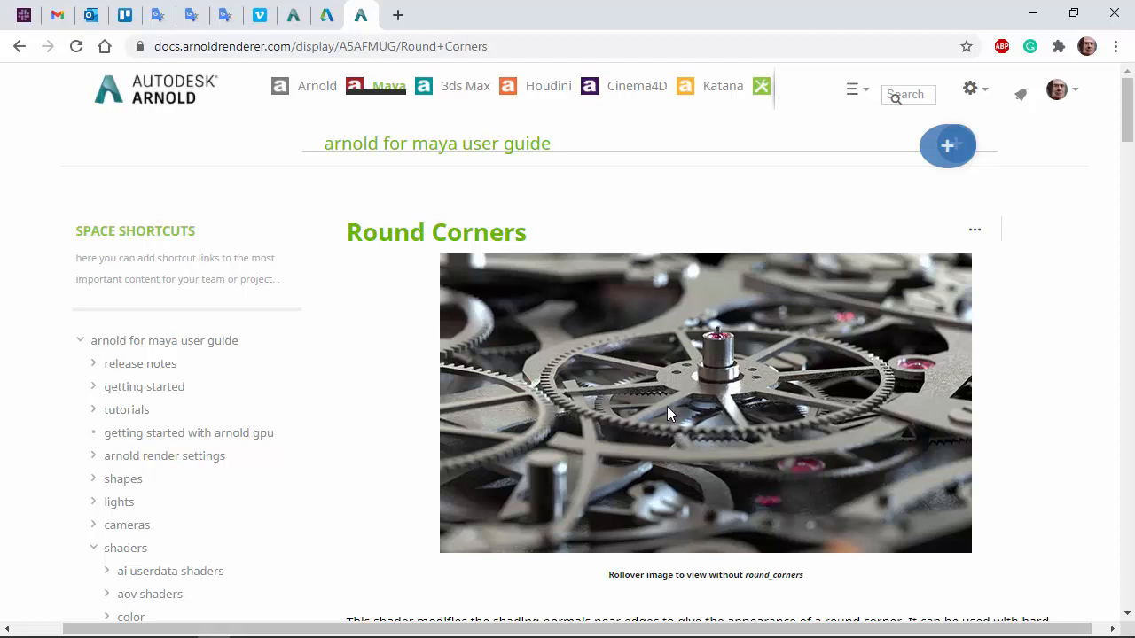
mouse_move(866, 423)
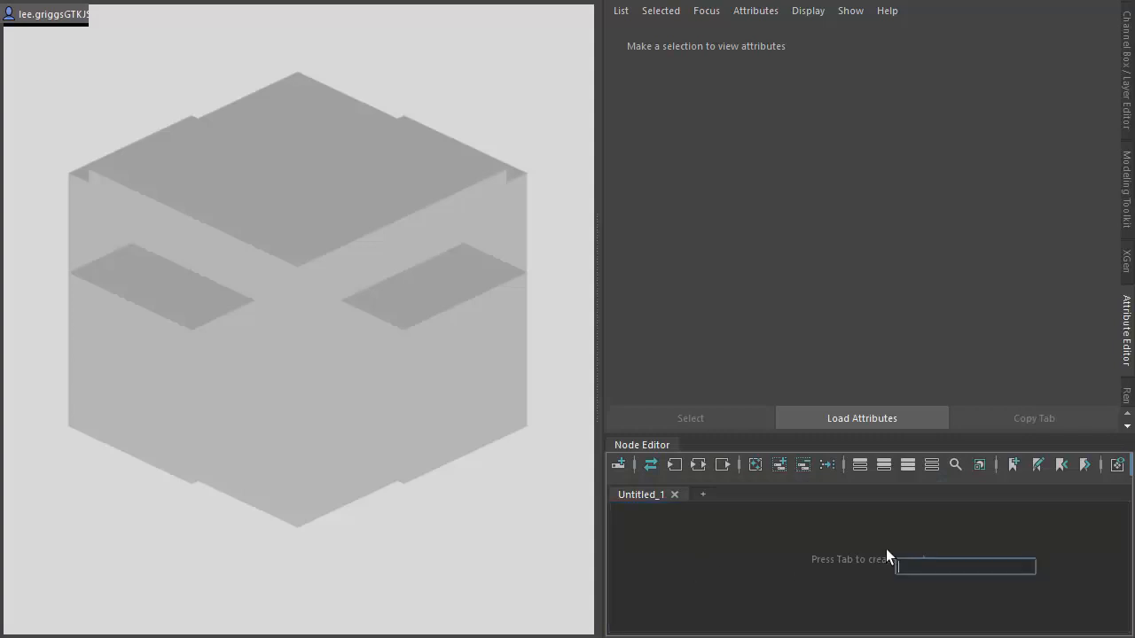
Step: Create standardSurface6 and aiRoundCorners2, feeding Out Value into the shader's Normal Camera
type("standard")
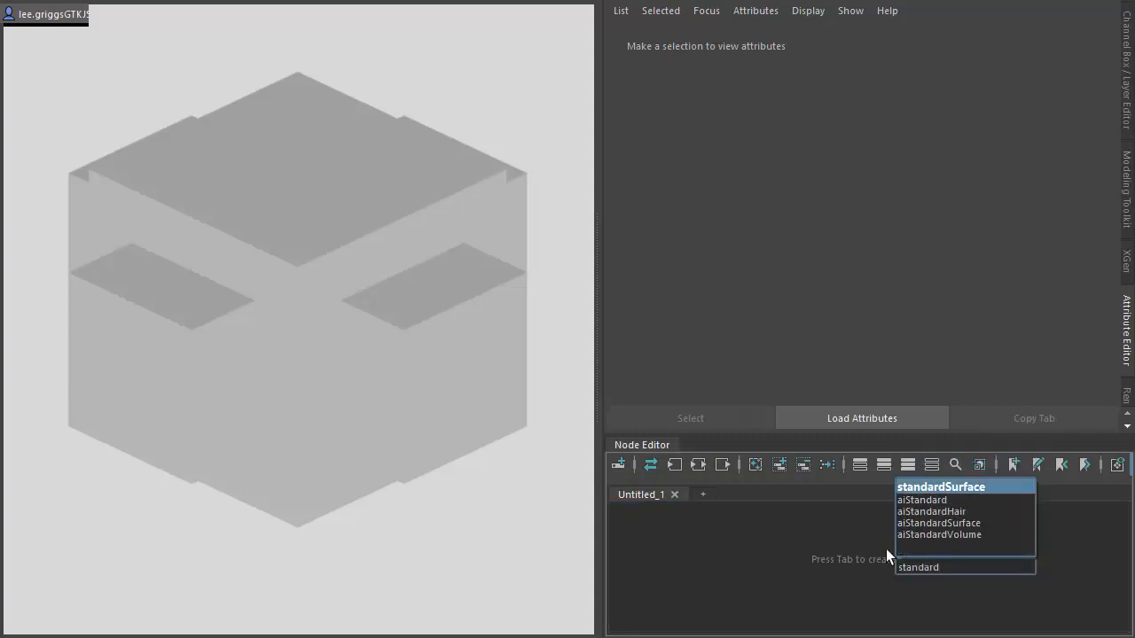
left_click(940, 485)
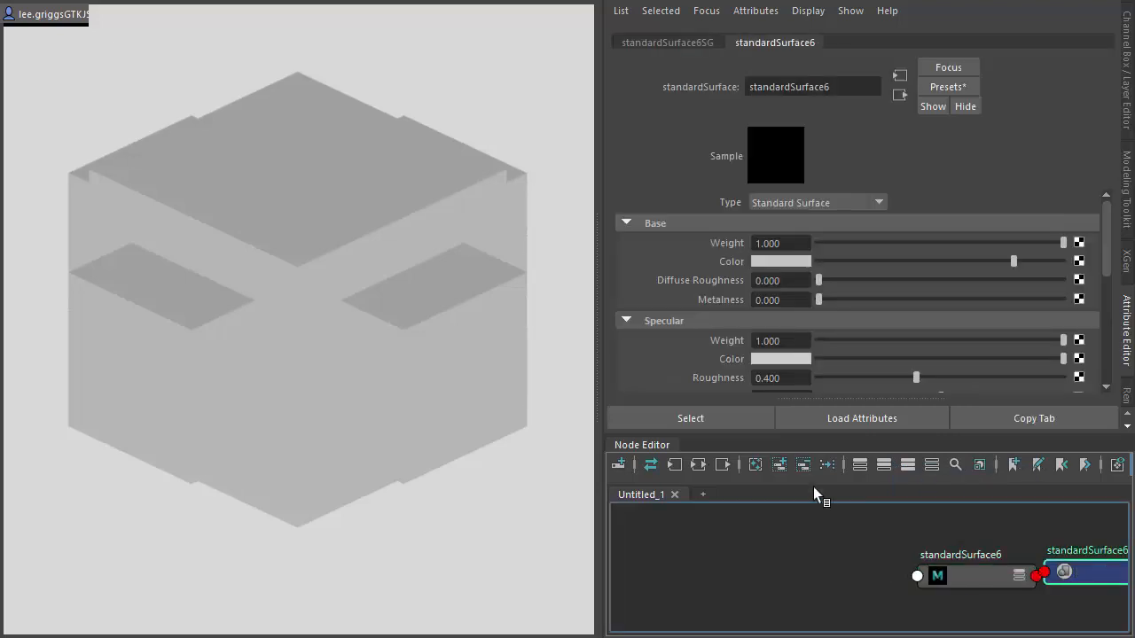
type("round")
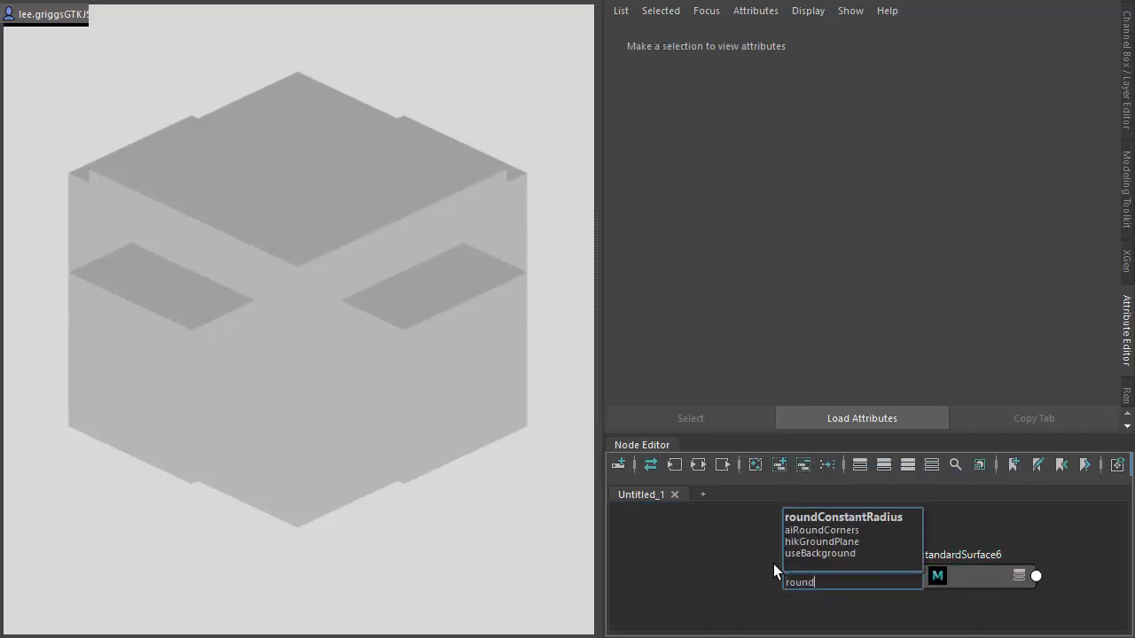
left_click(820, 530)
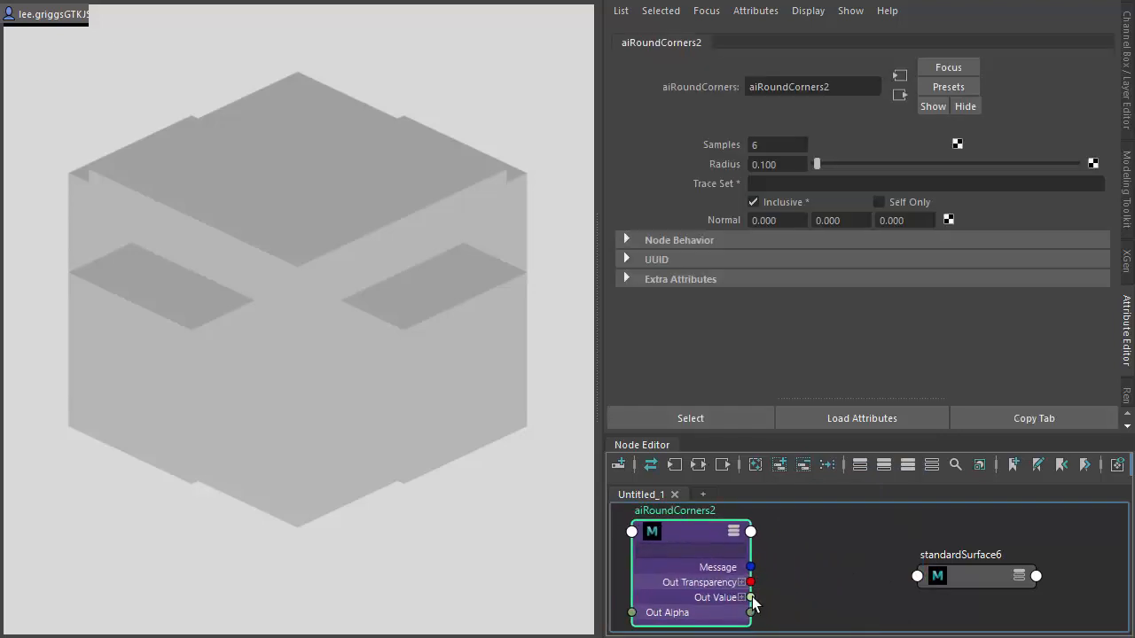
left_click_drag(750, 596, 918, 576)
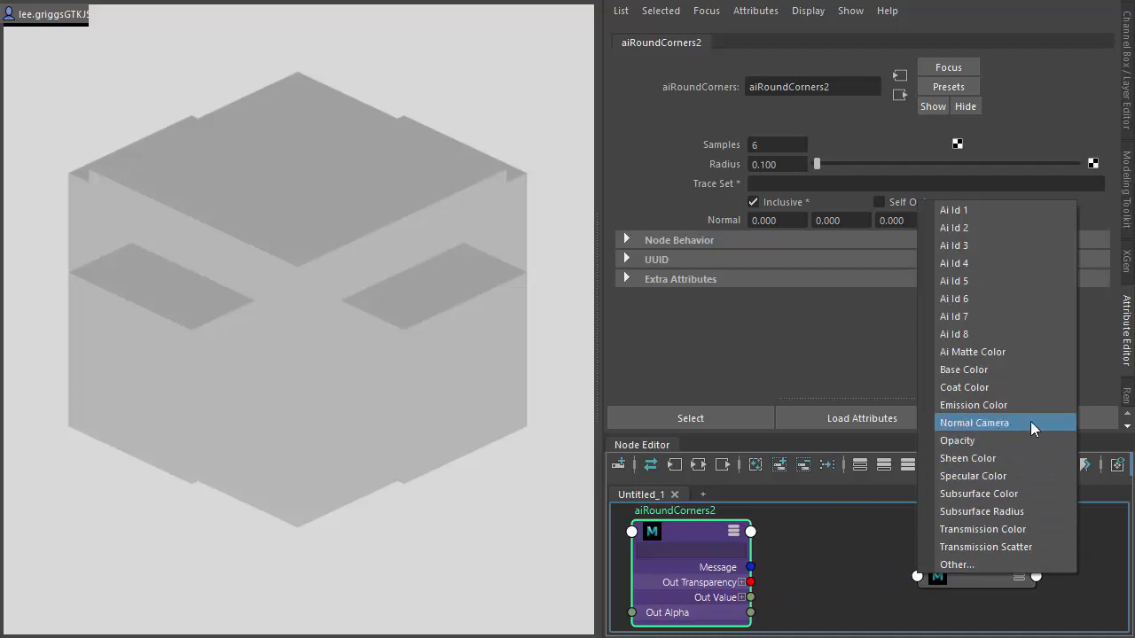
left_click(973, 422)
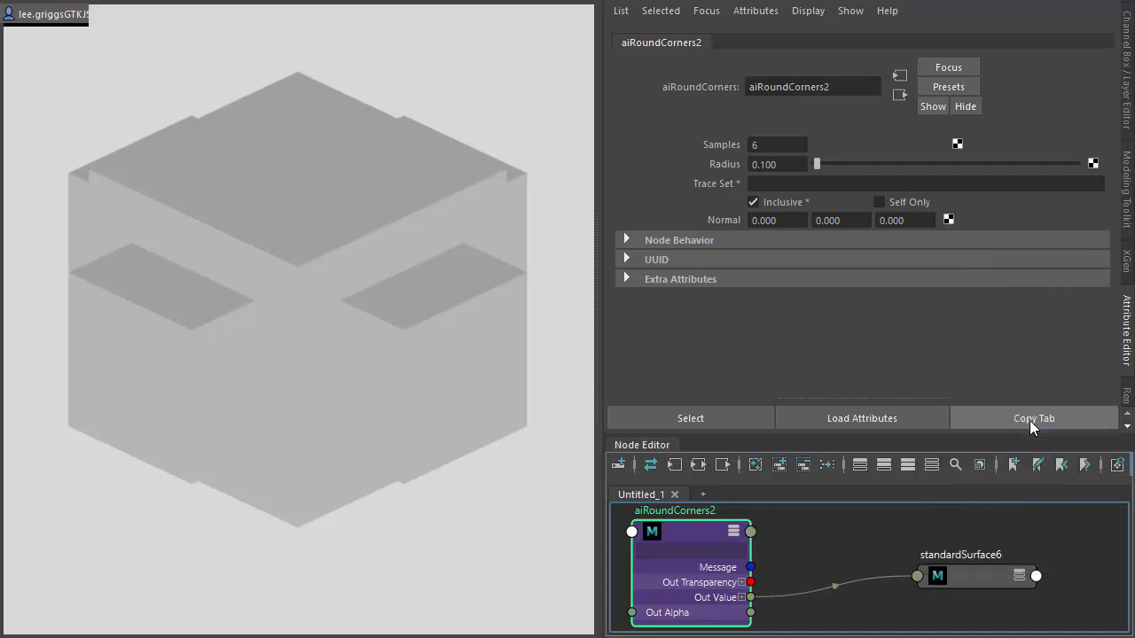
mouse_move(963, 578)
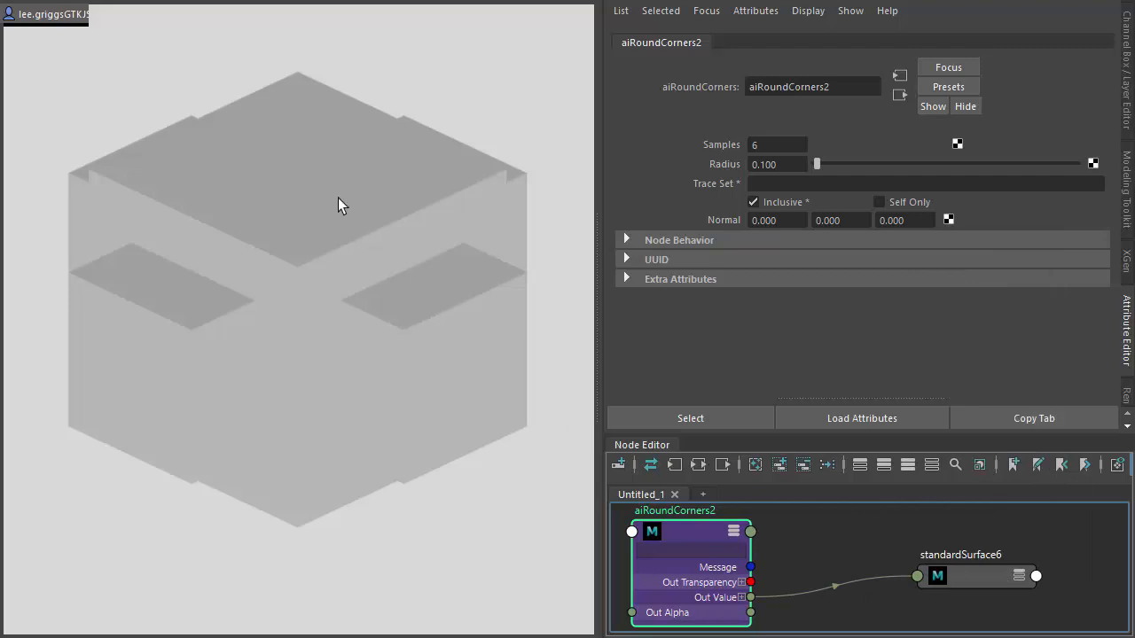
mouse_move(353, 237)
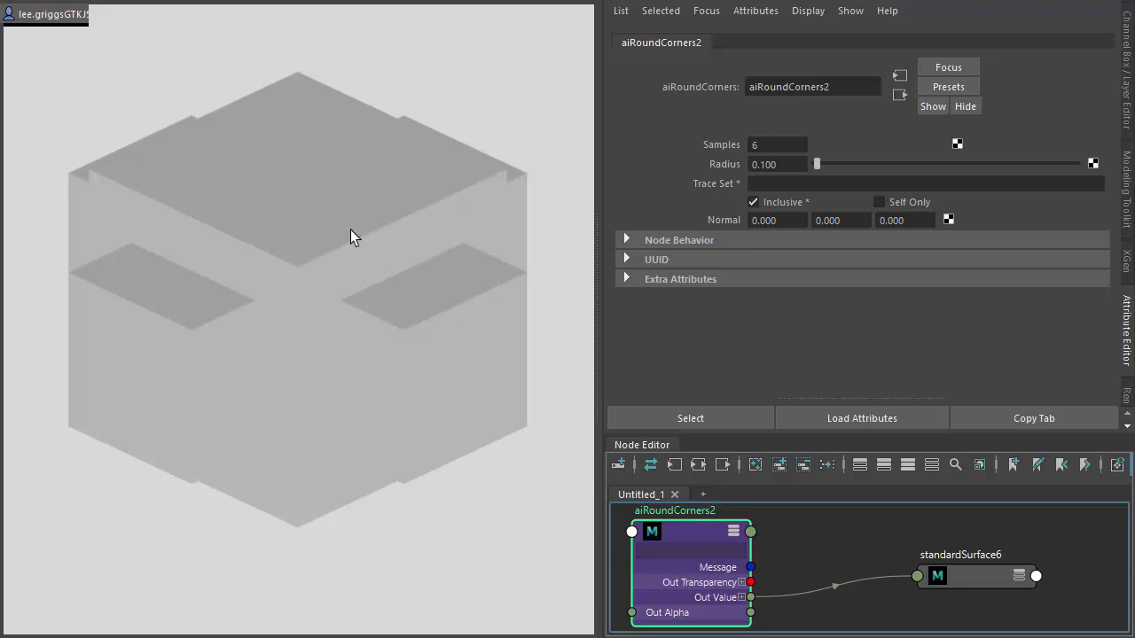
mouse_move(399, 282)
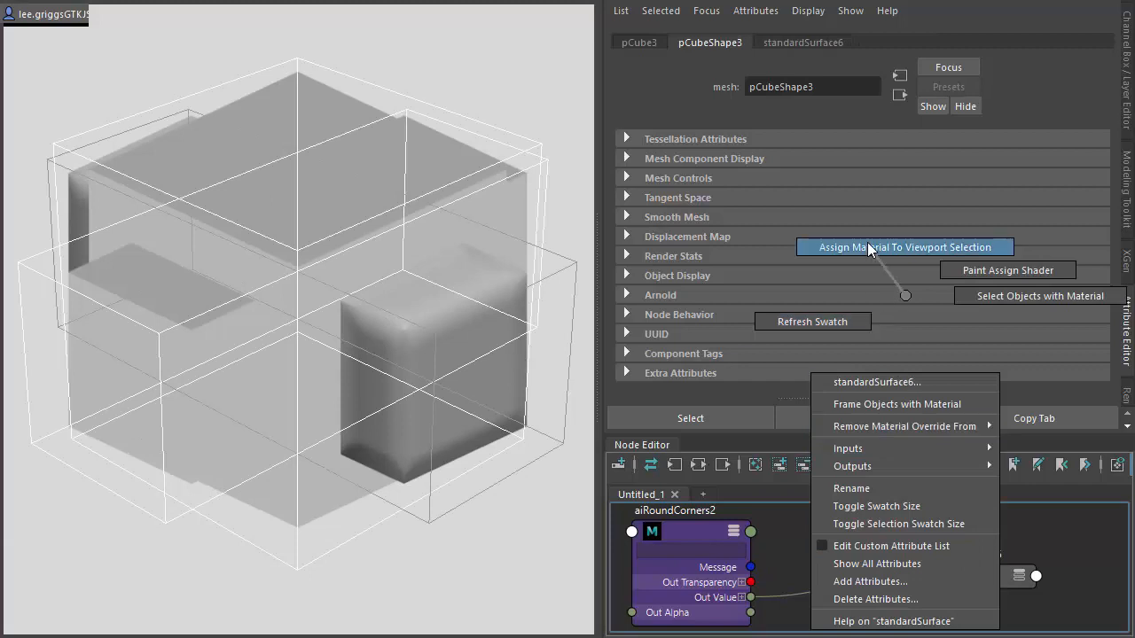
Step: Watch the IPR render update with the cubes' edges strongly rounded
left_click(904, 246)
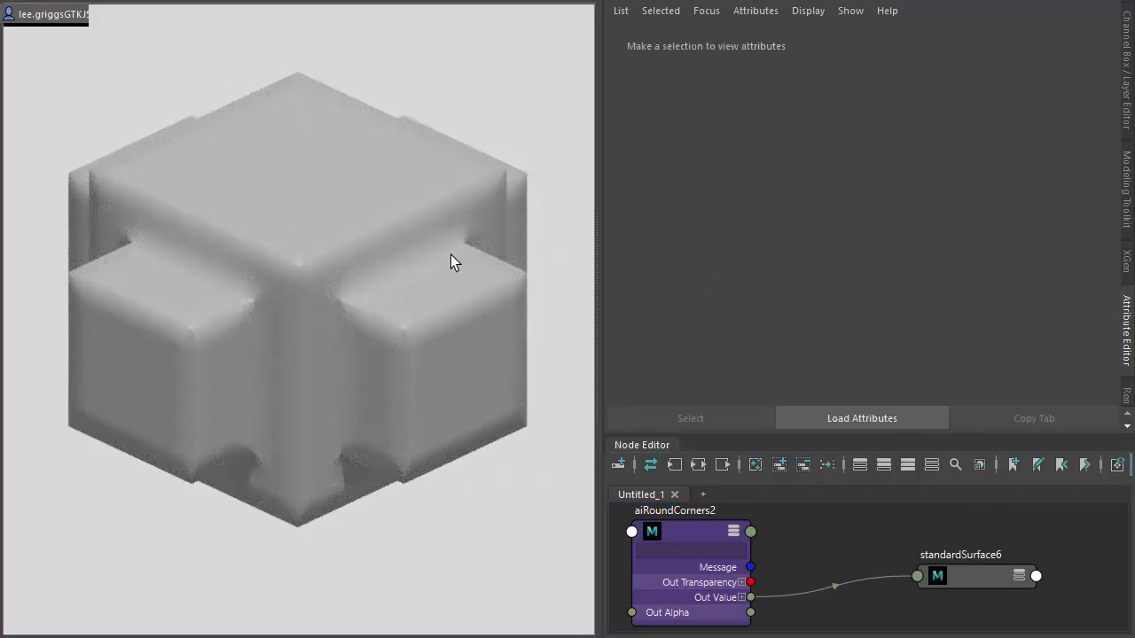
mouse_move(244, 316)
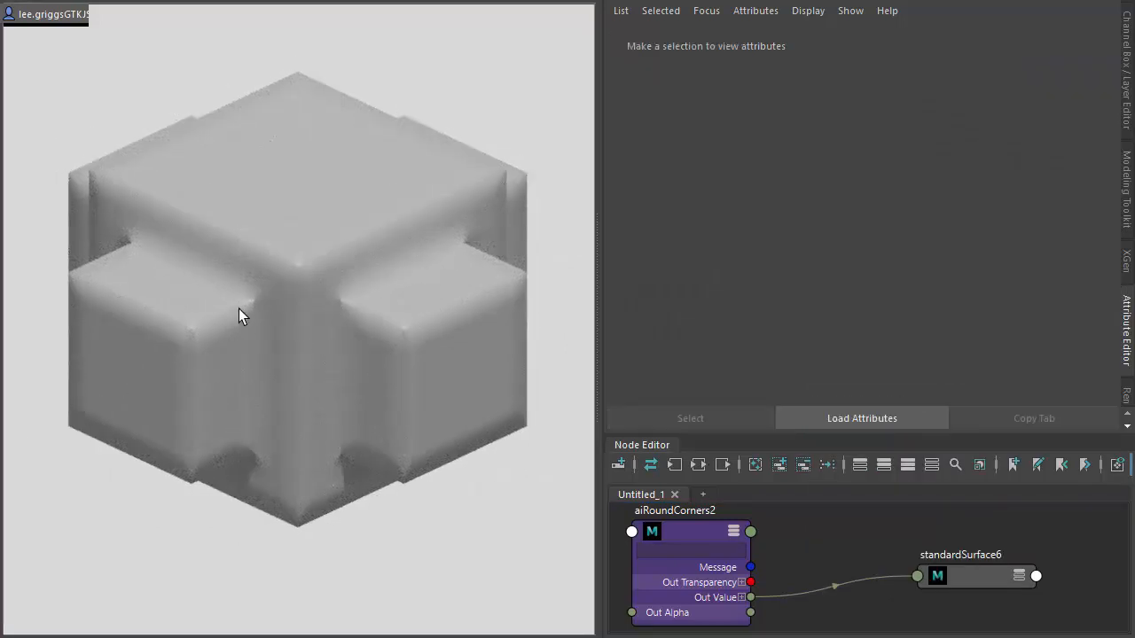
mouse_move(396, 271)
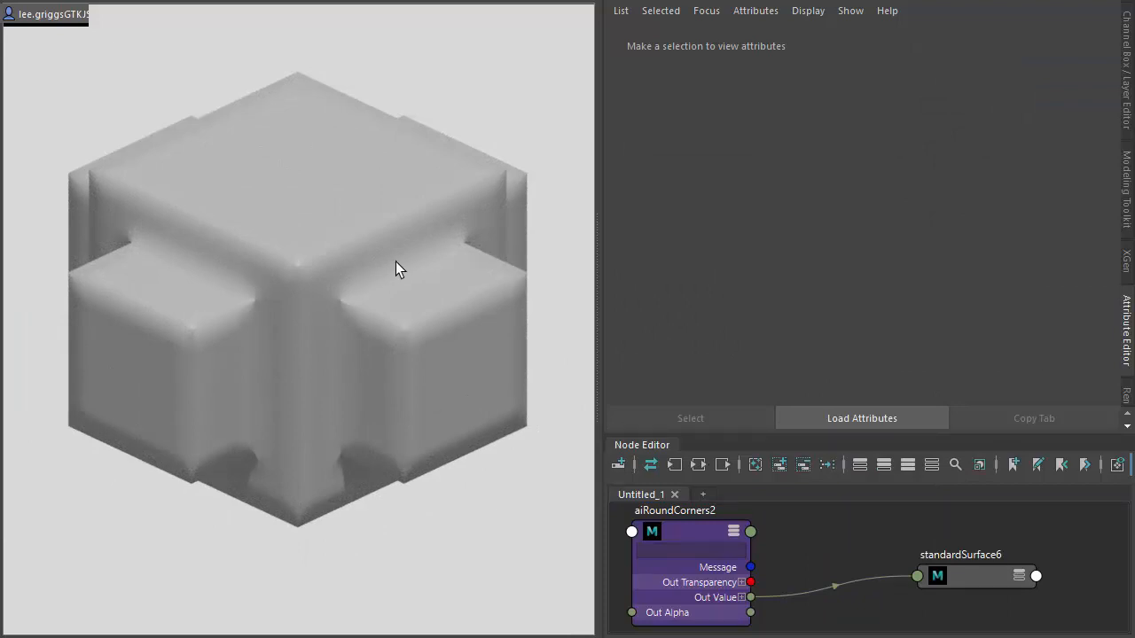
mouse_move(399, 342)
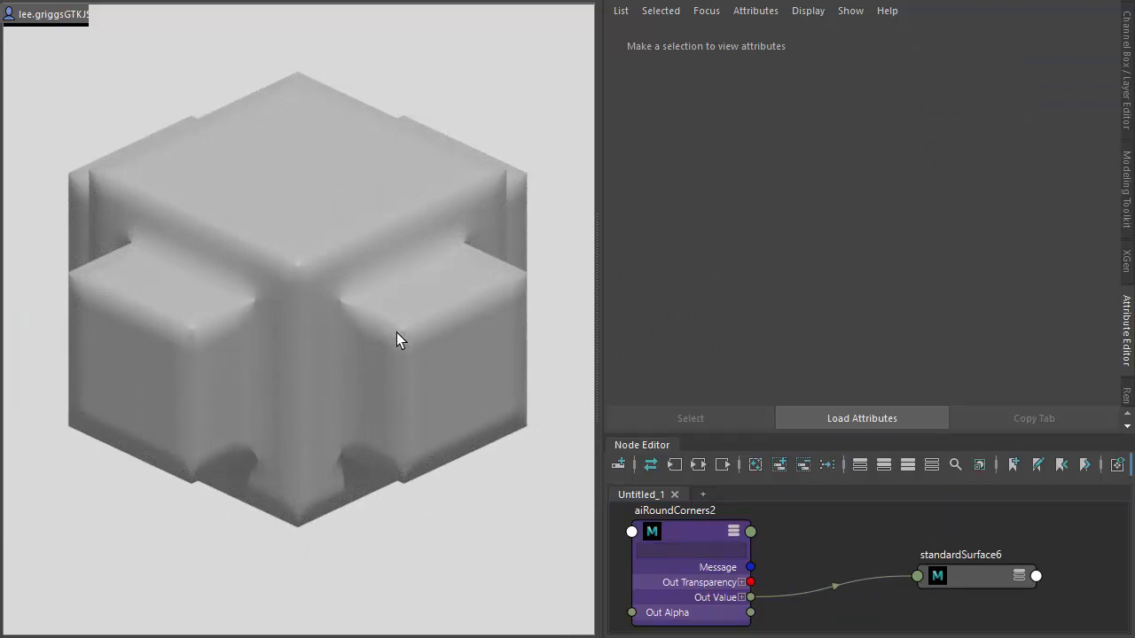
mouse_move(453, 311)
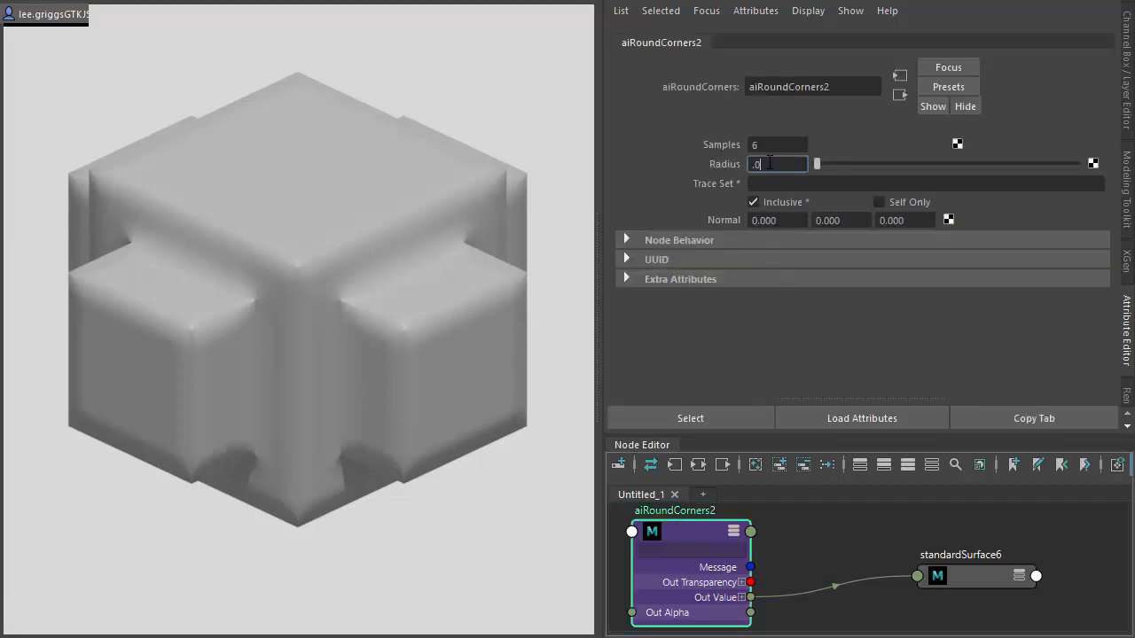
Step: Set the aiRoundCorners2 radius to 0.030 for subtly softened edges
type("0.030")
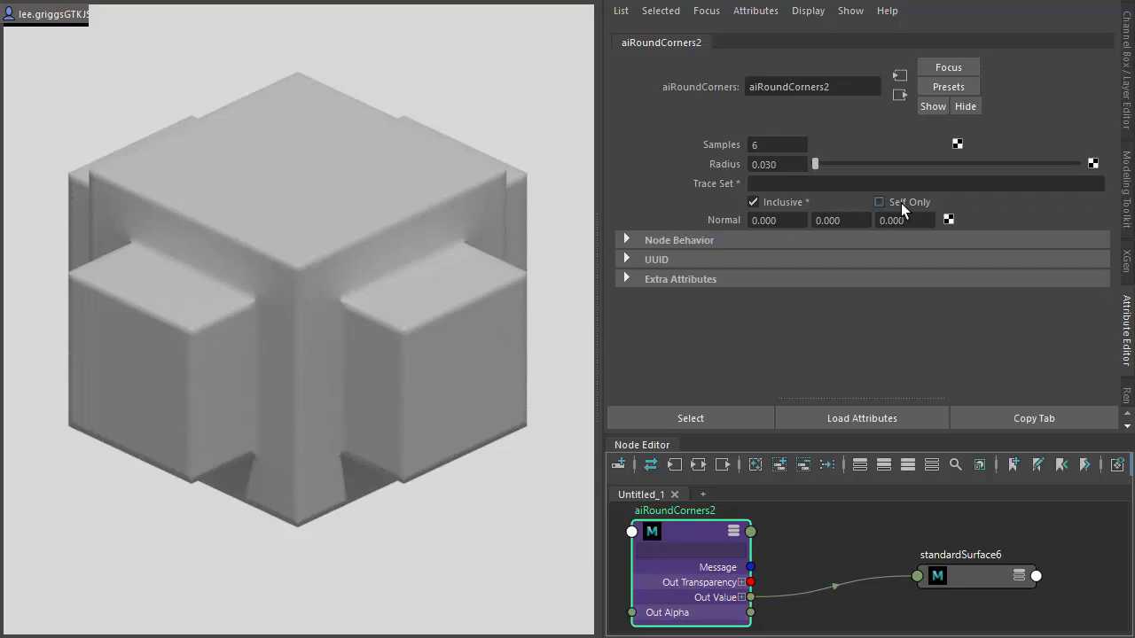
left_click(878, 201)
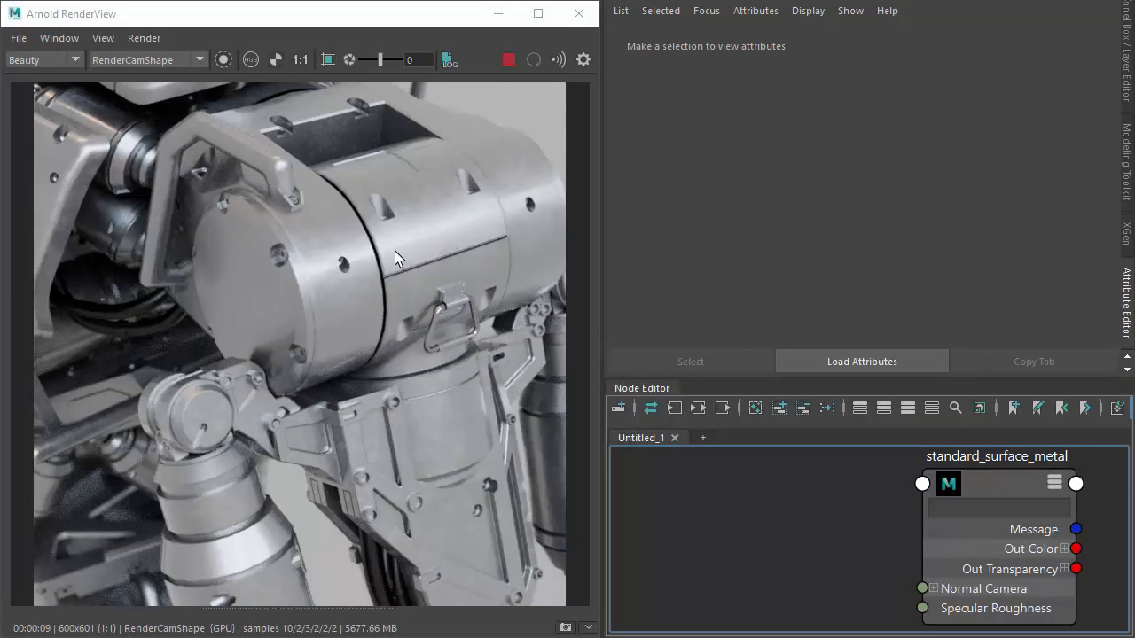
mouse_move(276, 299)
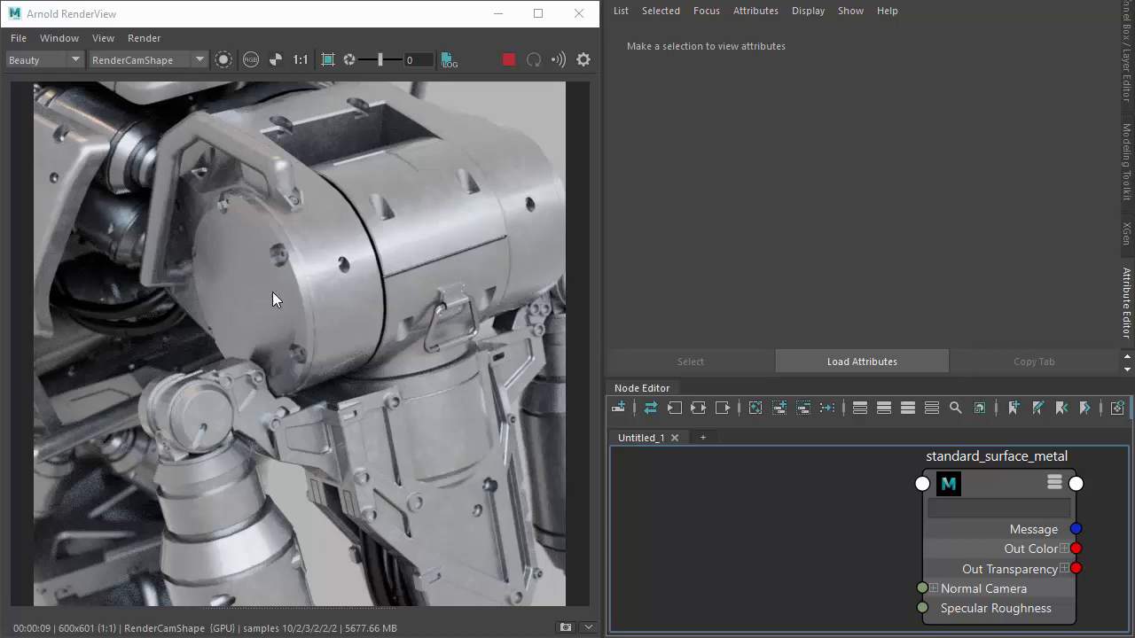
mouse_move(674, 535)
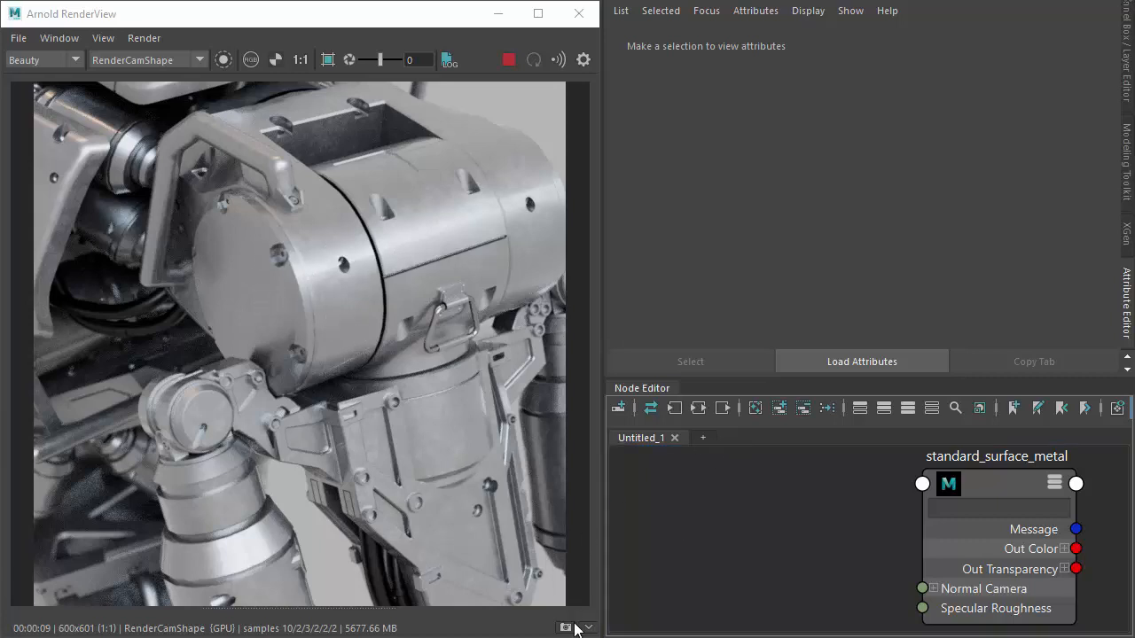
mouse_move(340, 606)
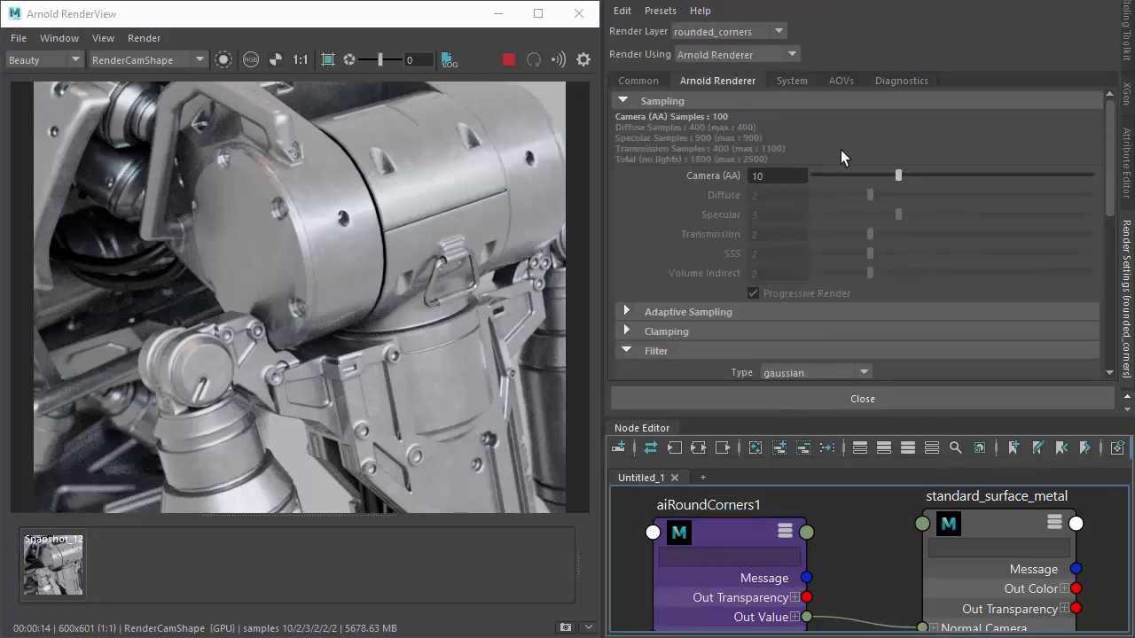
Step: Activate the N normals AOV in the Render Settings AOVs list
left_click(840, 81)
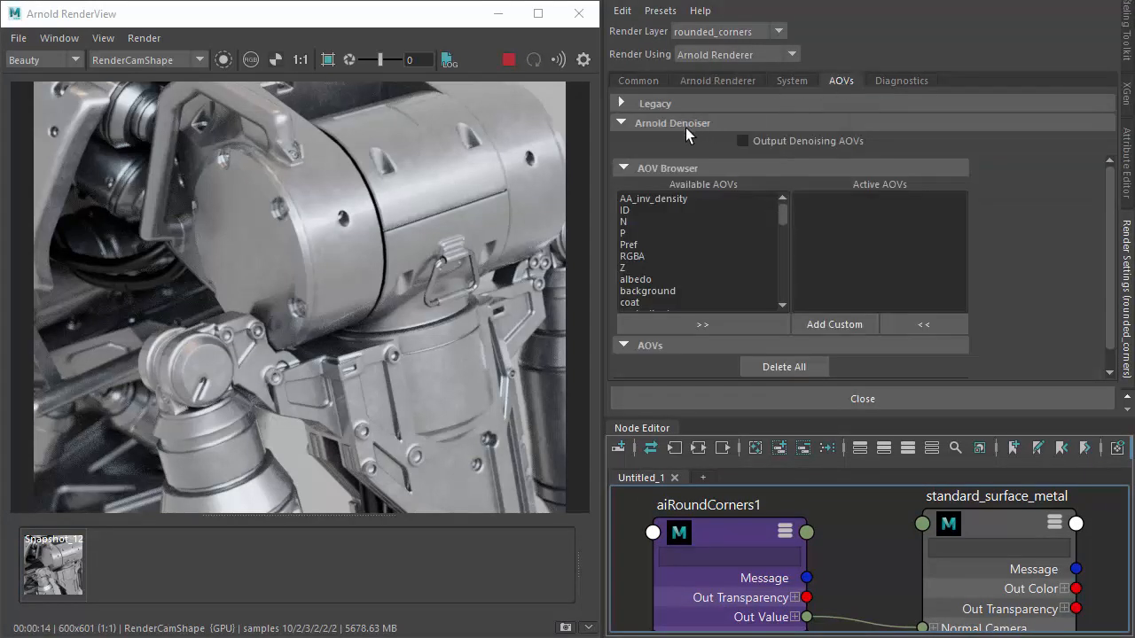
left_click(624, 221)
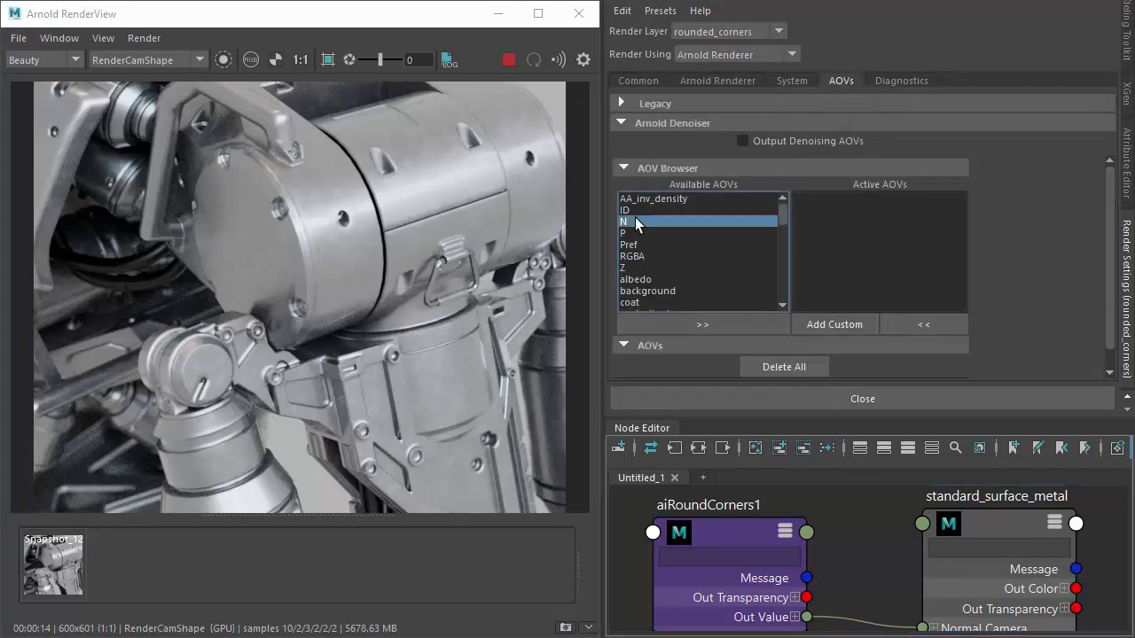
left_click(702, 323)
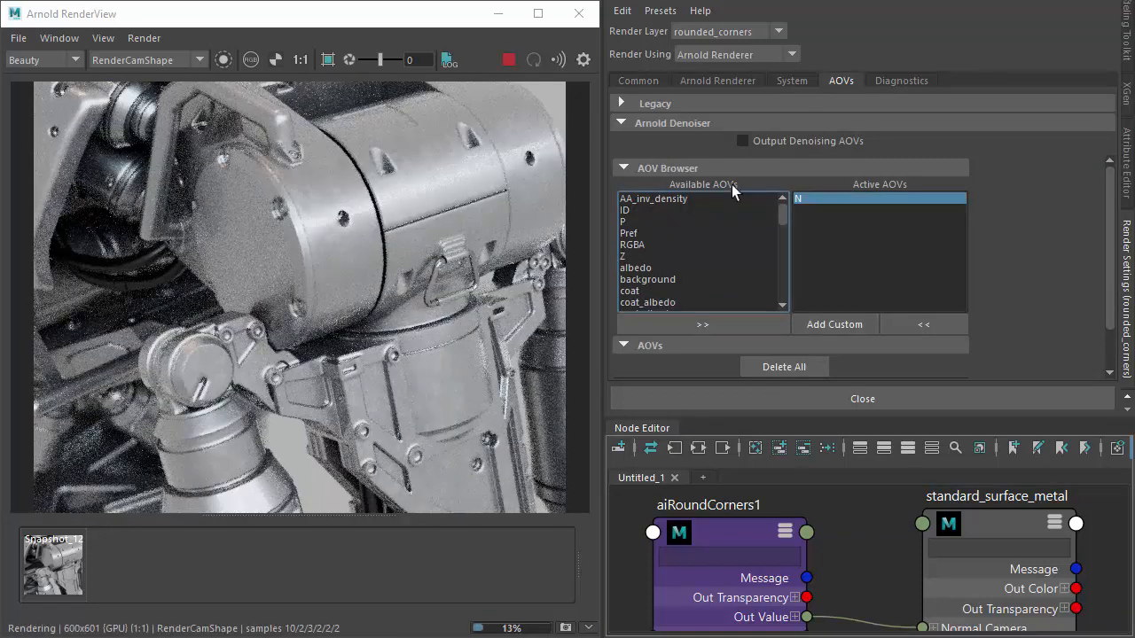
Step: Display the N pass in Arnold RenderView and save a snapshot of it
left_click(44, 59)
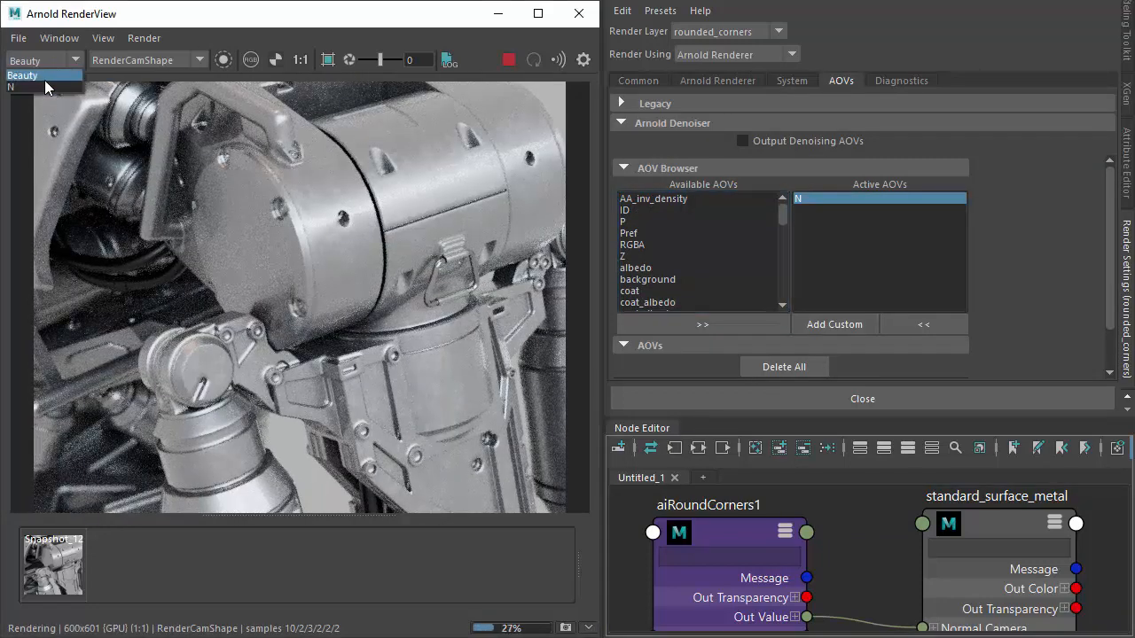
left_click(11, 86)
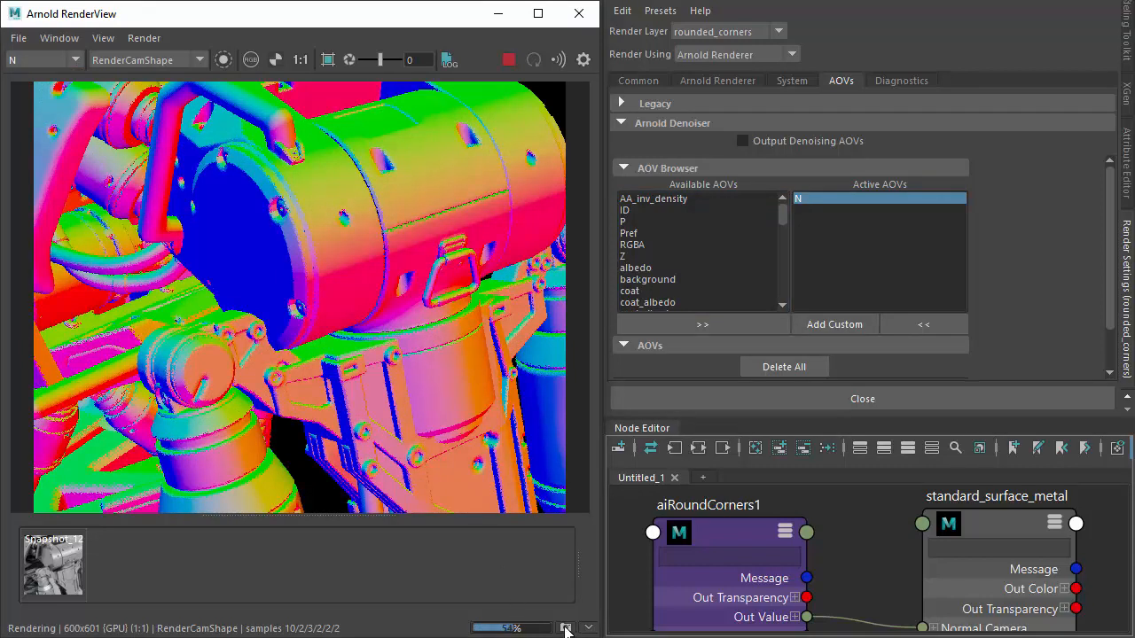
left_click(564, 628)
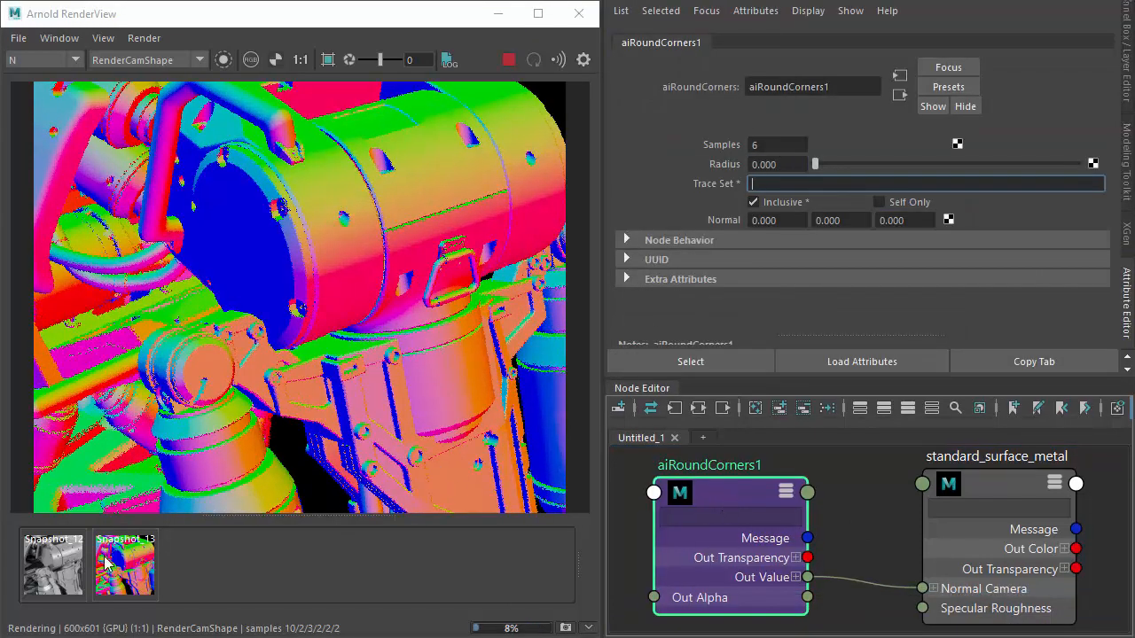
Step: View the saved normals snapshot in the RenderView strip
left_click(124, 566)
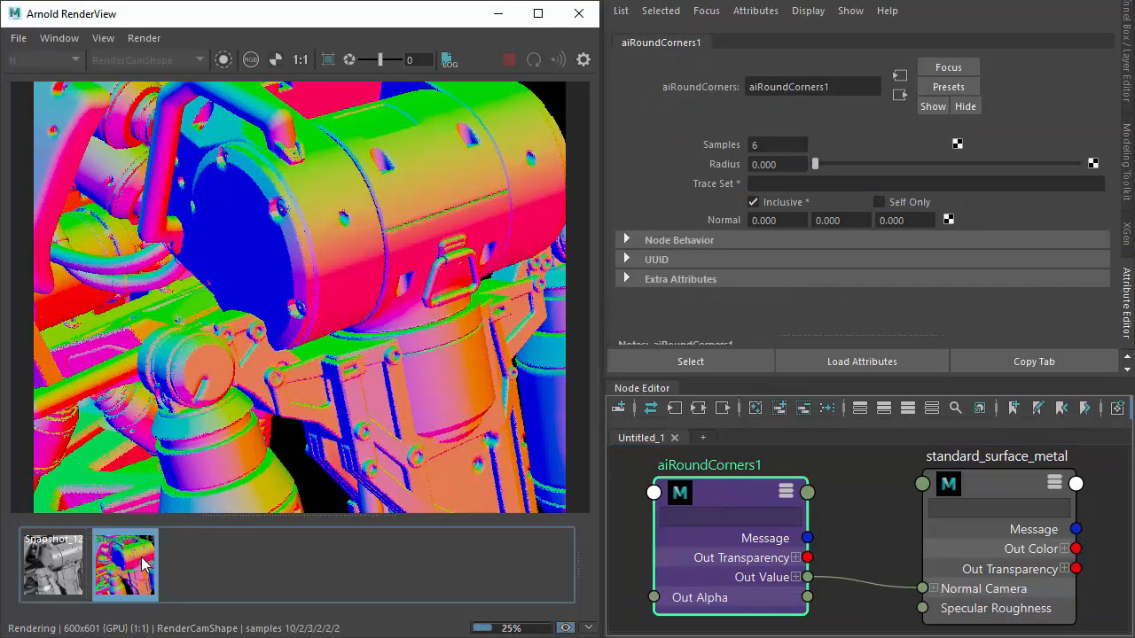